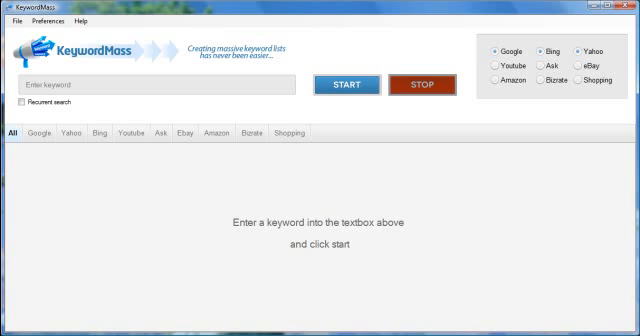
mouse_move(518, 250)
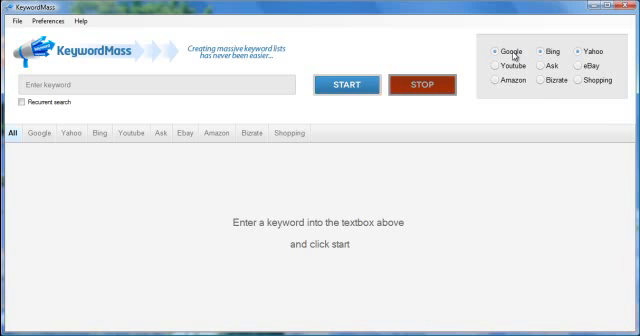
mouse_move(603, 67)
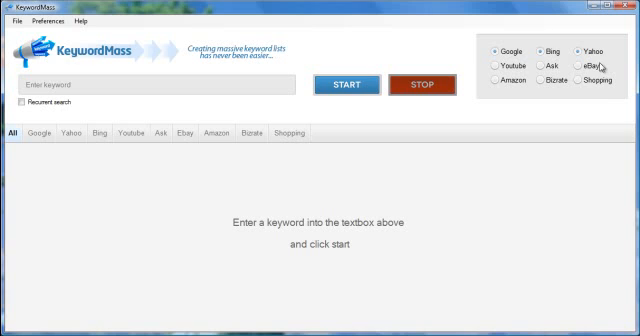
mouse_move(608, 115)
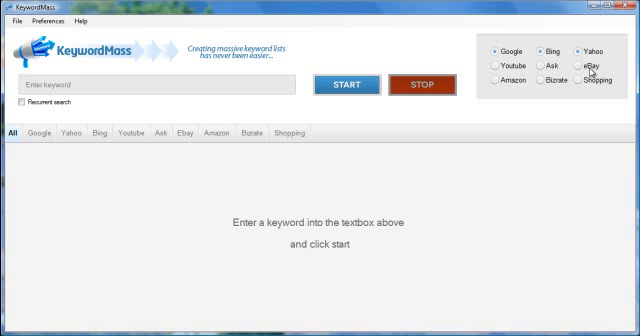
mouse_move(553, 82)
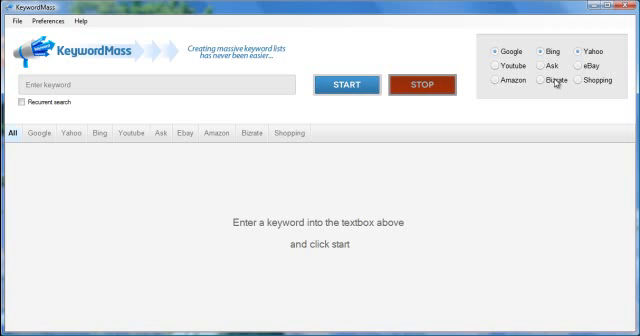
mouse_move(580, 111)
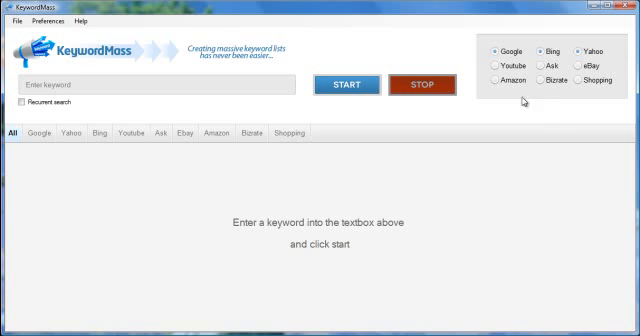
mouse_move(531, 111)
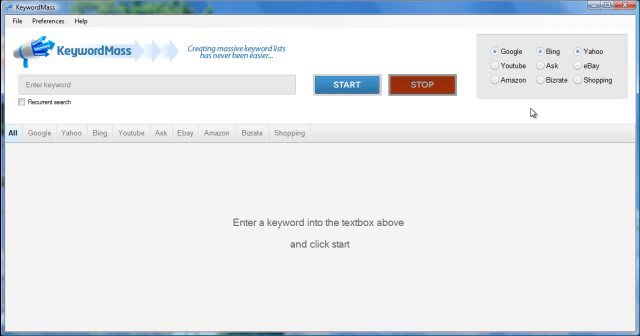
mouse_move(513, 57)
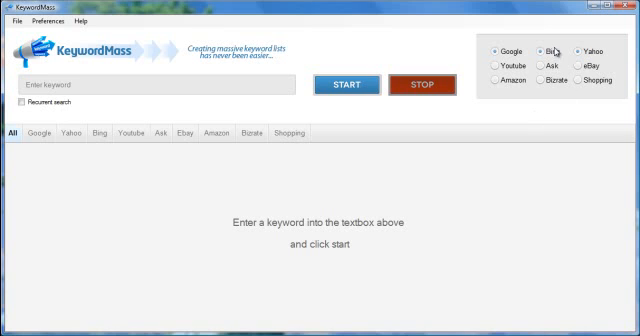
mouse_move(546, 118)
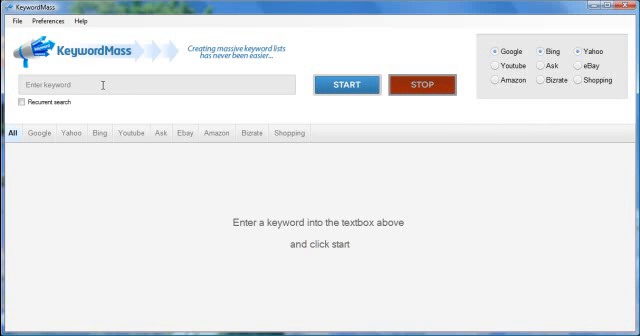
- Enter 'weight loss' as the keyword and add Amazon so all nine engines are searched
text(weight)
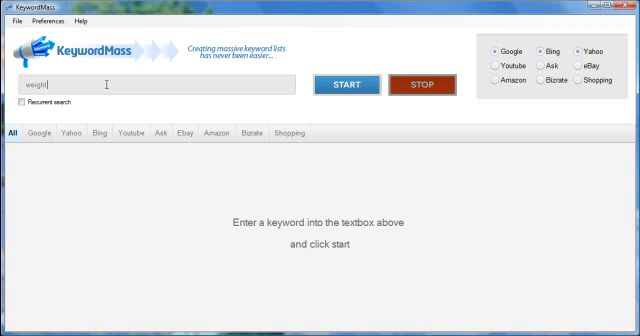
text(loss)
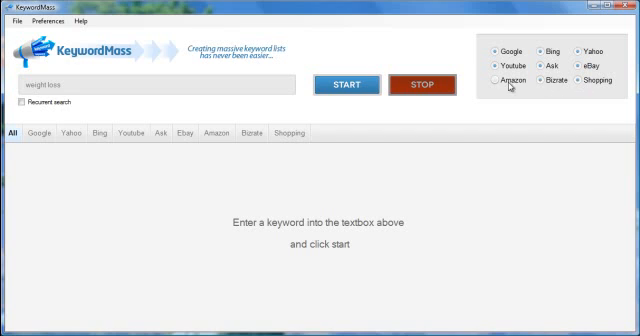
click(498, 85)
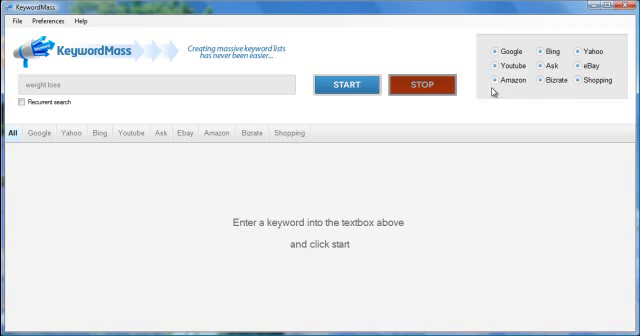
mouse_move(568, 118)
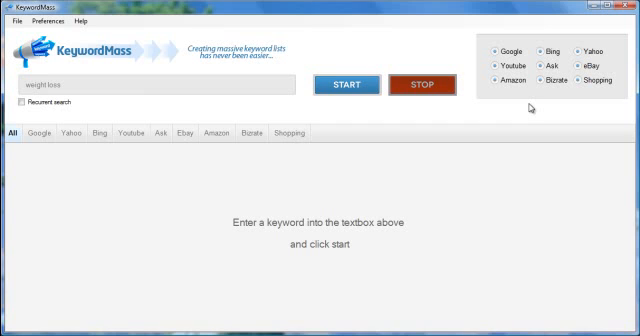
mouse_move(283, 239)
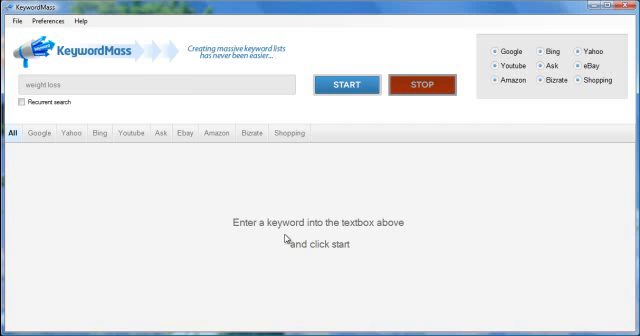
mouse_move(210, 184)
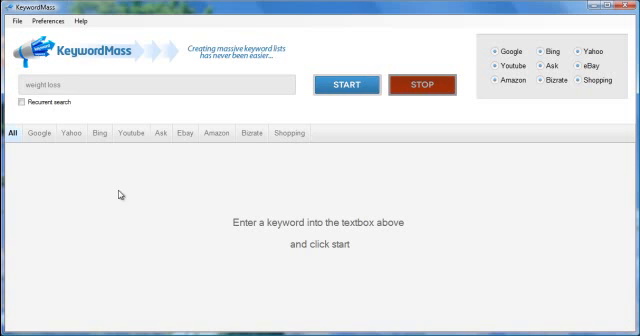
mouse_move(374, 168)
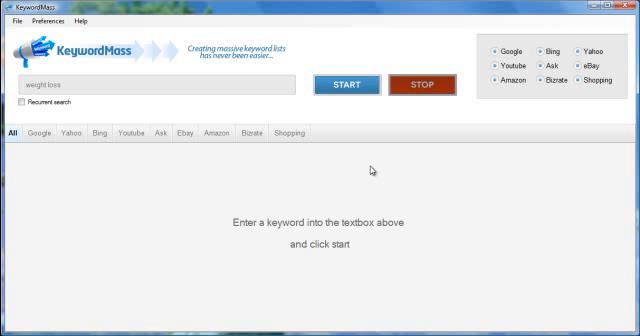
- Start the 'weight loss' search, then view results under the Google, All and YouTube tabs
click(344, 84)
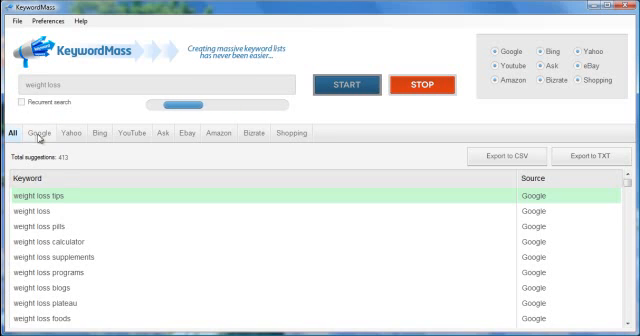
click(42, 133)
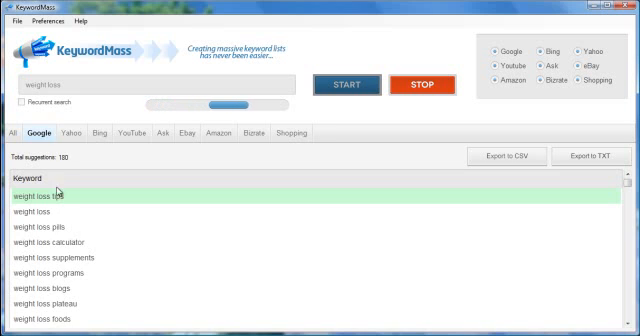
click(64, 134)
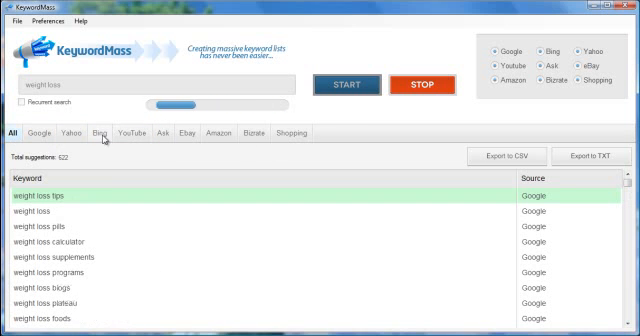
click(37, 133)
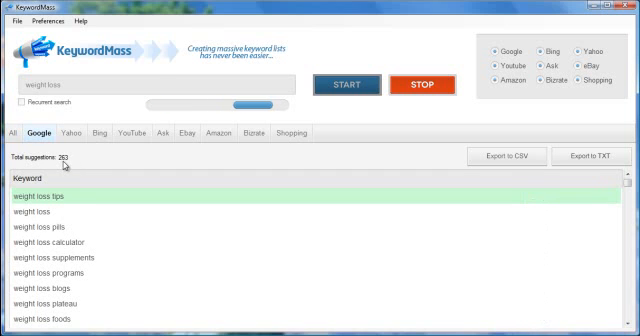
click(67, 133)
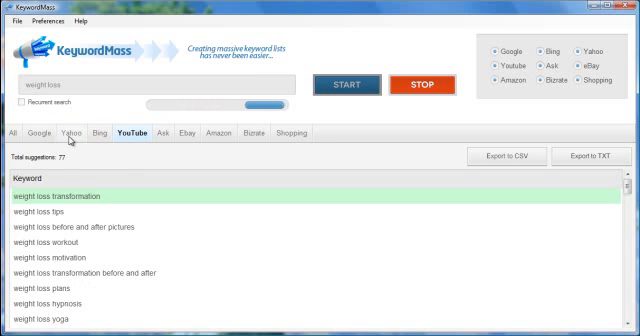
click(11, 133)
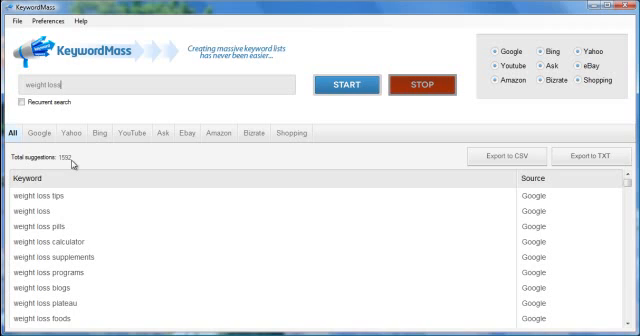
mouse_move(68, 162)
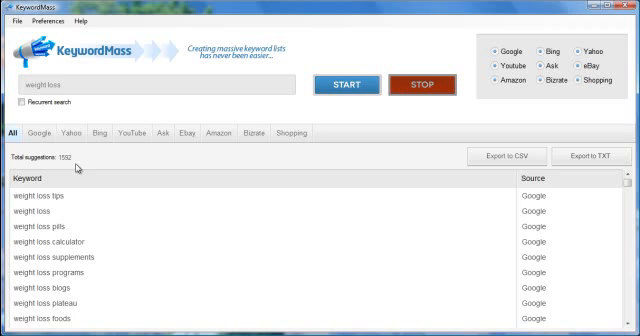
mouse_move(138, 165)
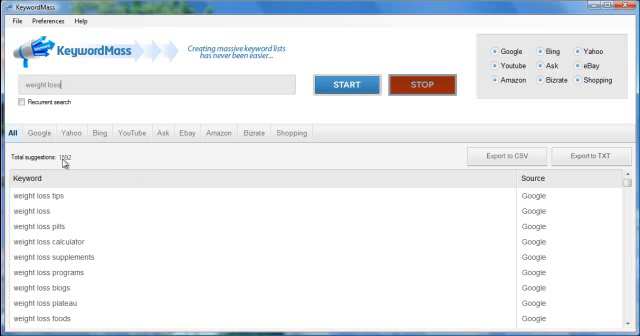
mouse_move(80, 166)
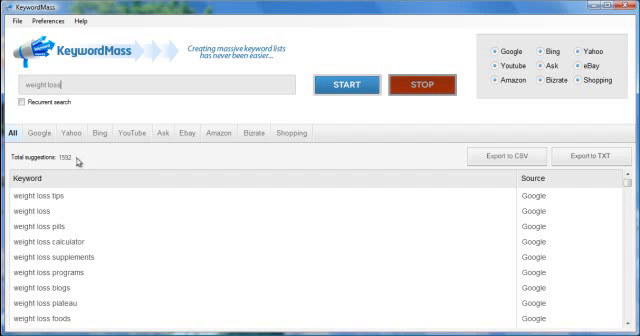
mouse_move(145, 225)
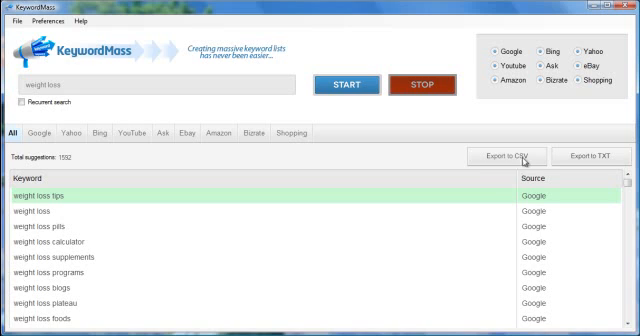
mouse_move(540, 158)
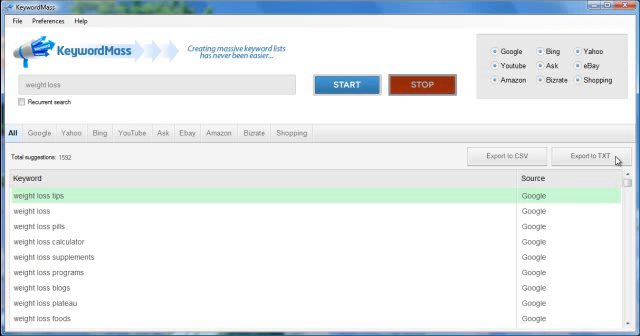
- Right-click the 'weight loss tips' row to bring up the Copy option
right_click(40, 196)
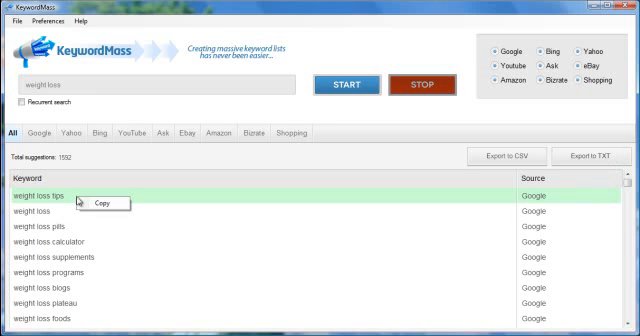